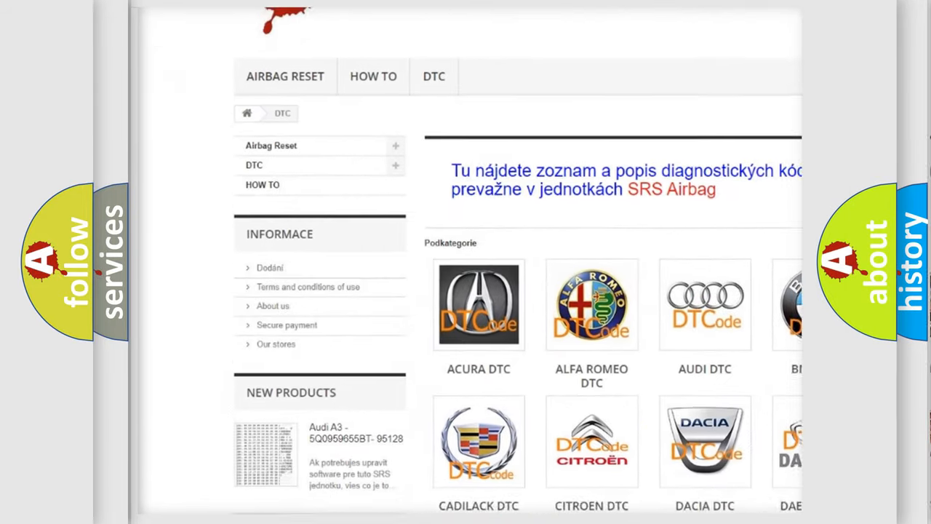
pyautogui.scroll(-3)
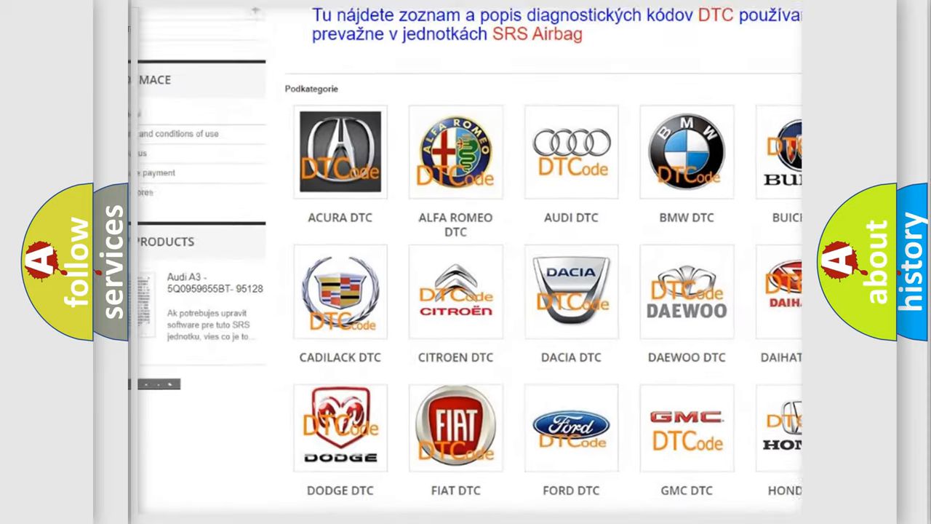
pyautogui.scroll(-3)
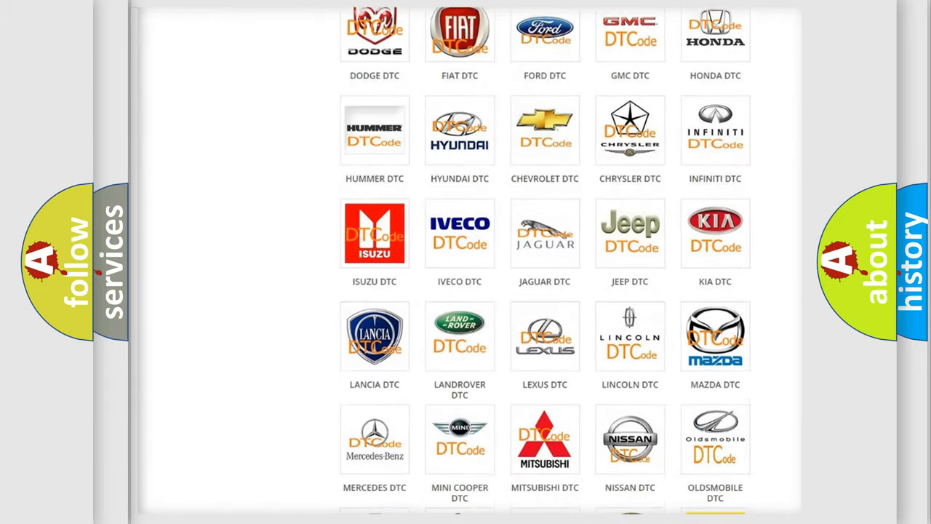
pyautogui.scroll(-3)
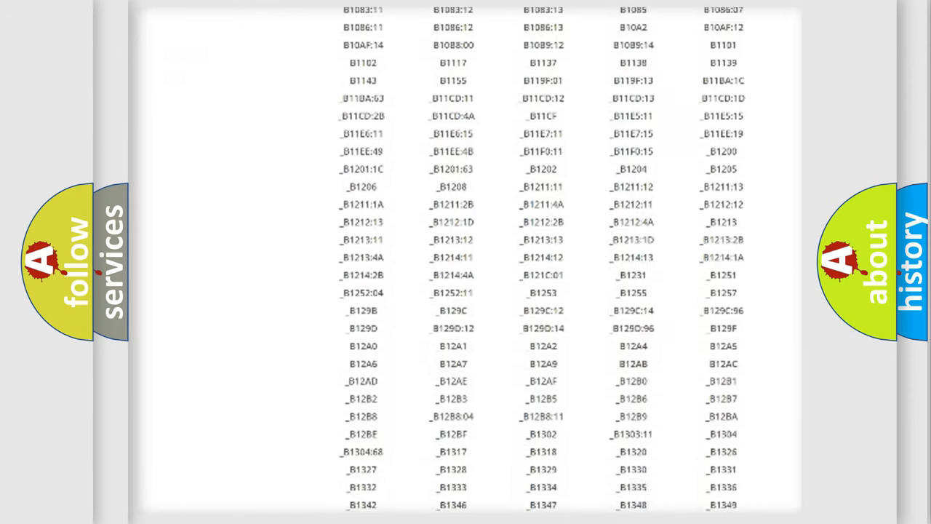
pyautogui.scroll(-3)
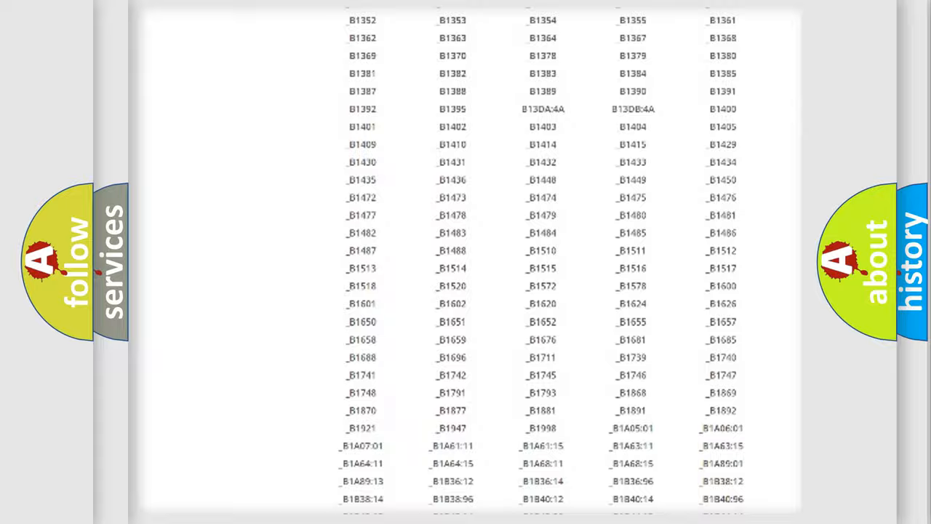